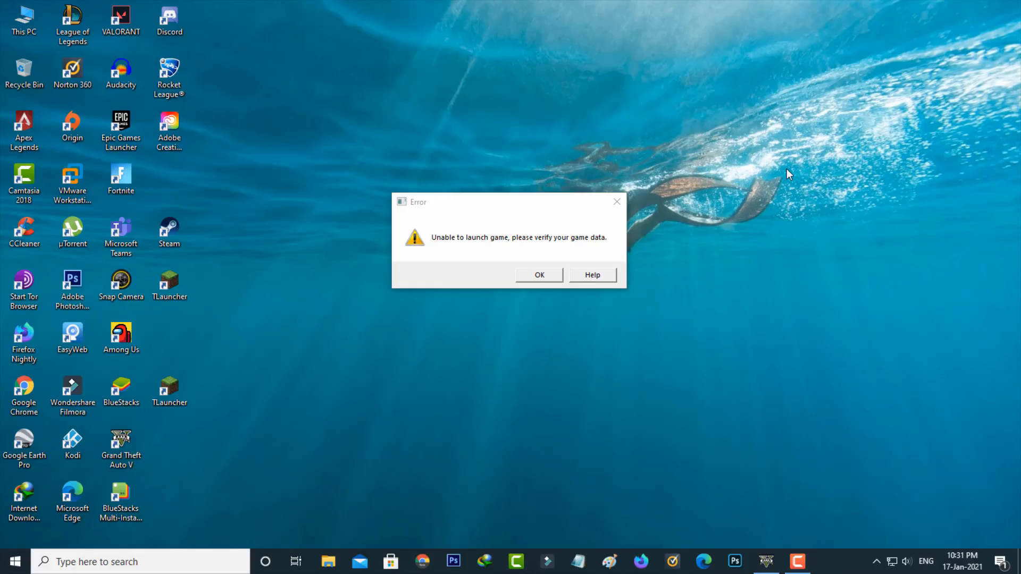
Dismiss the 'Unable to launch game, please verify your game data' error.
click(539, 275)
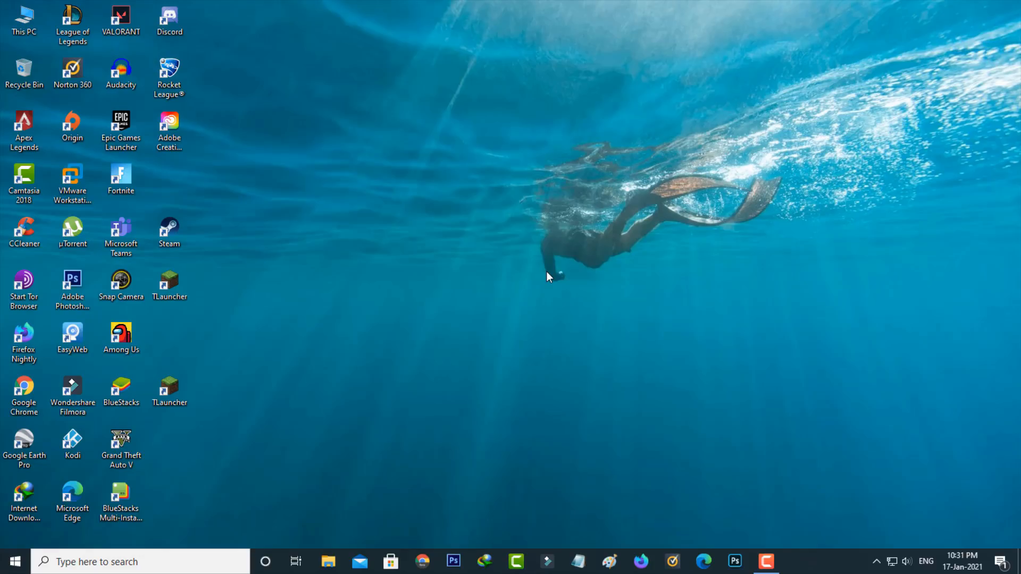
mouse_move(156, 156)
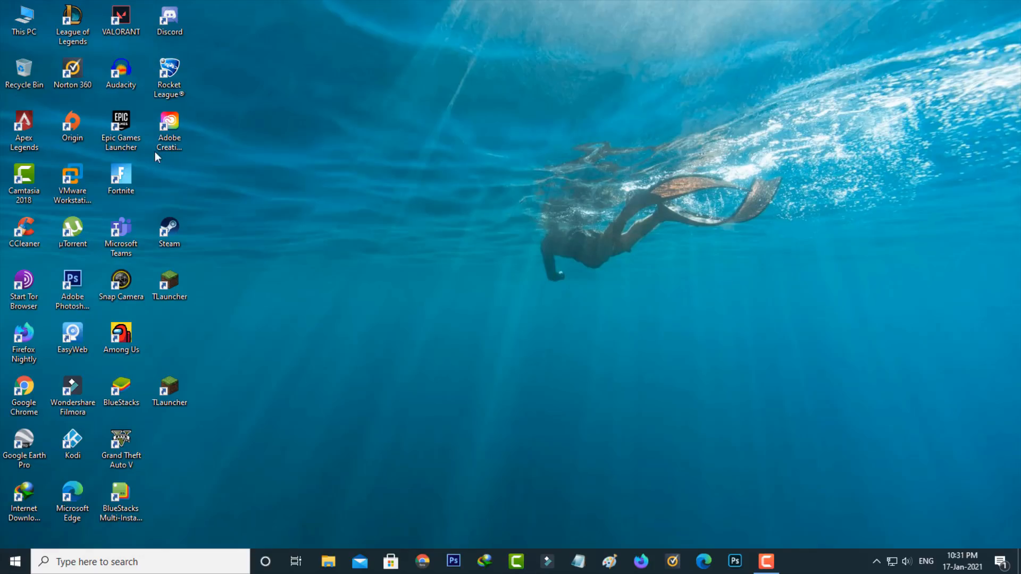
Install Epic Online Services from the launcher's Settings, then return to the Library.
double_click(121, 121)
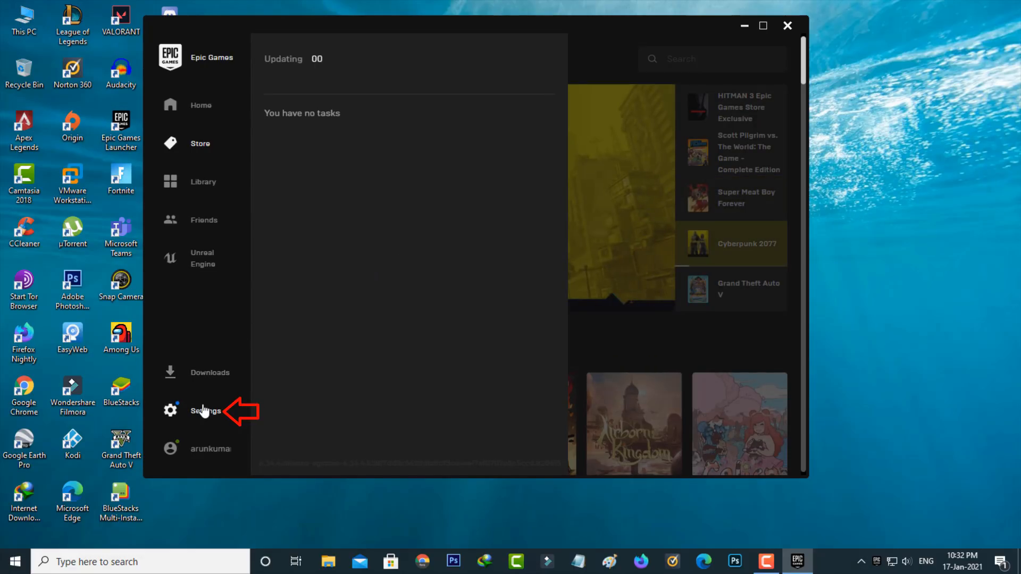
click(199, 410)
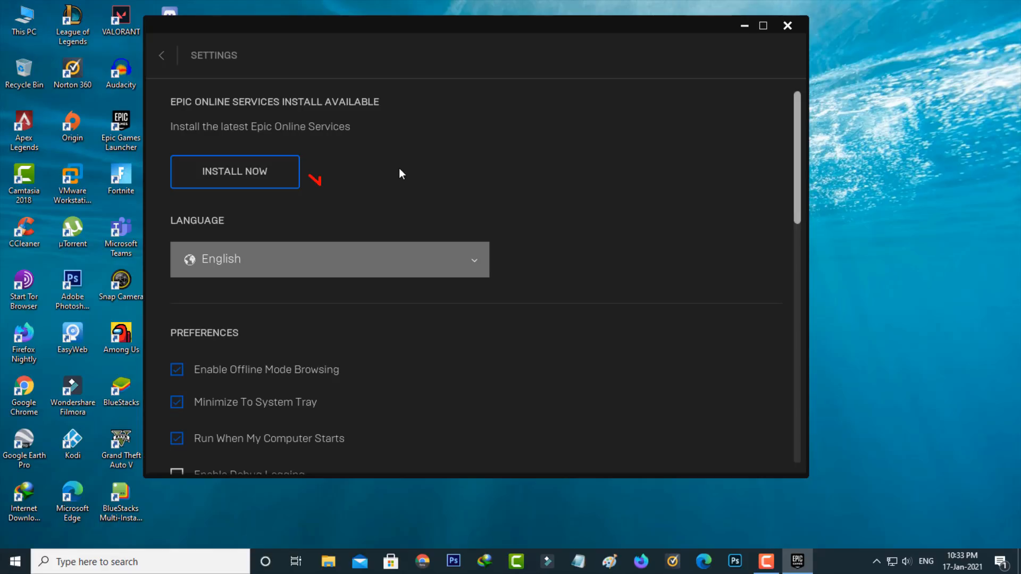
mouse_move(226, 199)
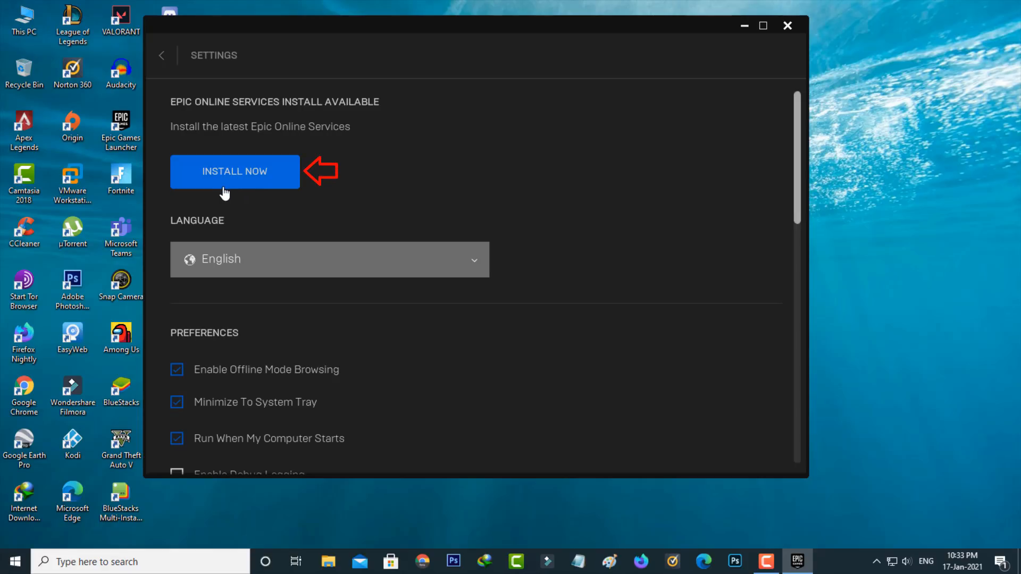
click(234, 172)
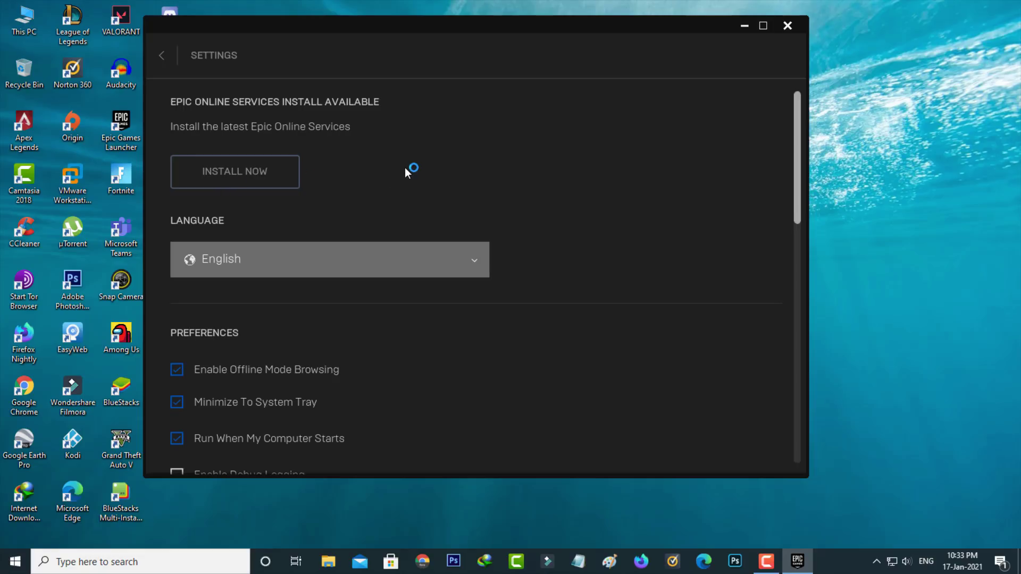
scroll(down, 3)
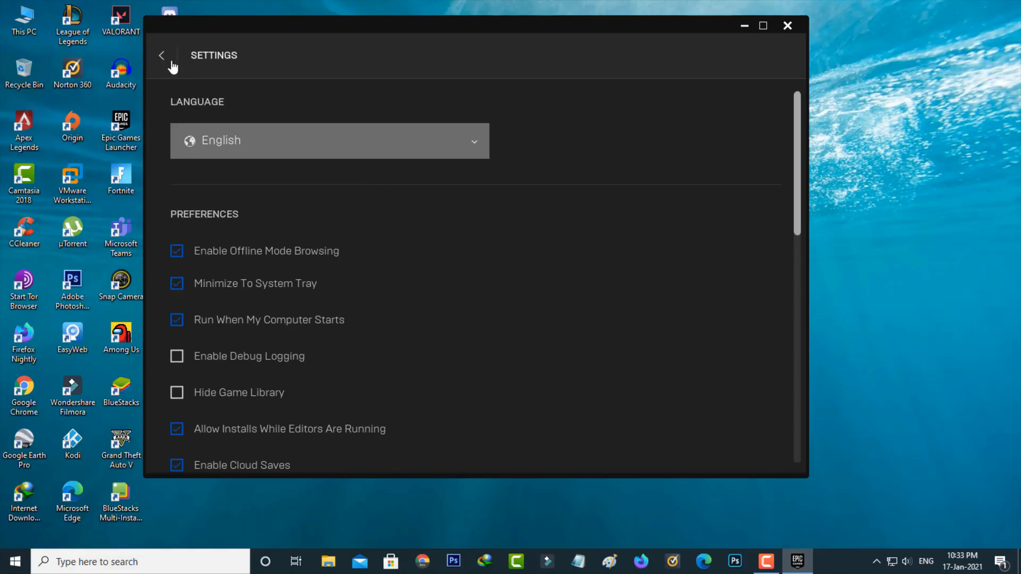
click(163, 55)
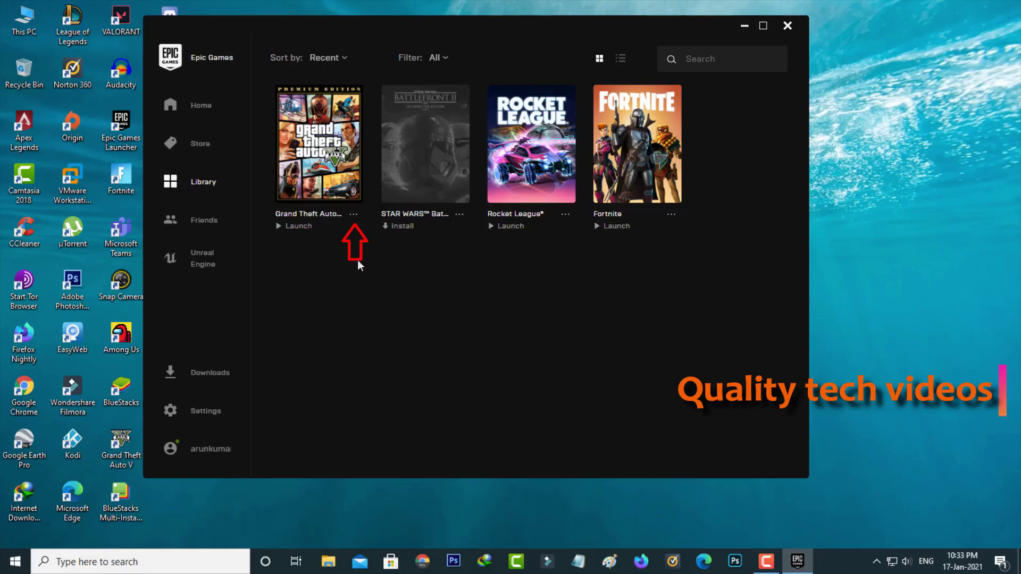
Run Verify on Grand Theft Auto V's files, then close Epic Games Launcher.
click(353, 214)
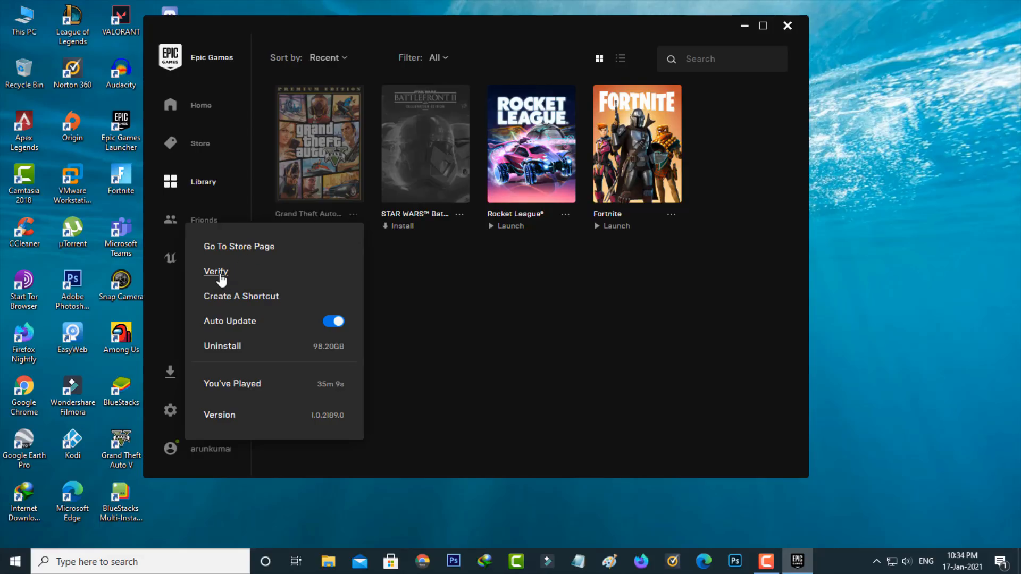
click(215, 272)
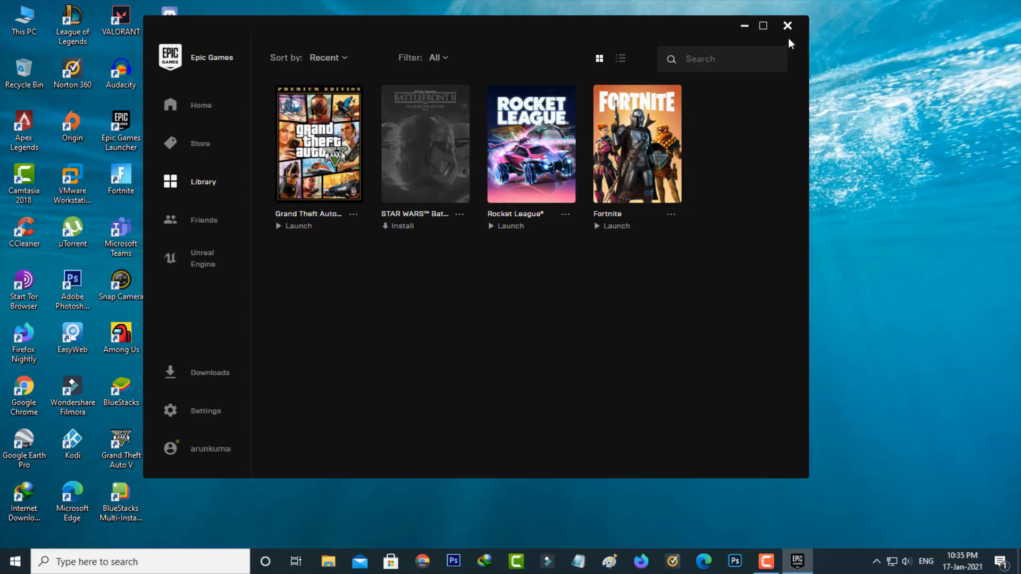
click(787, 25)
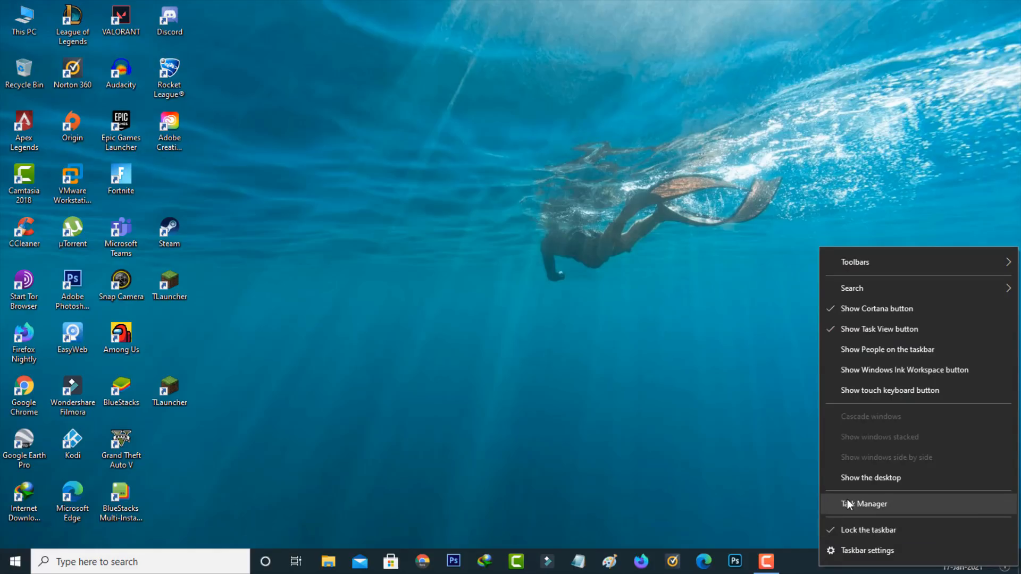
click(863, 504)
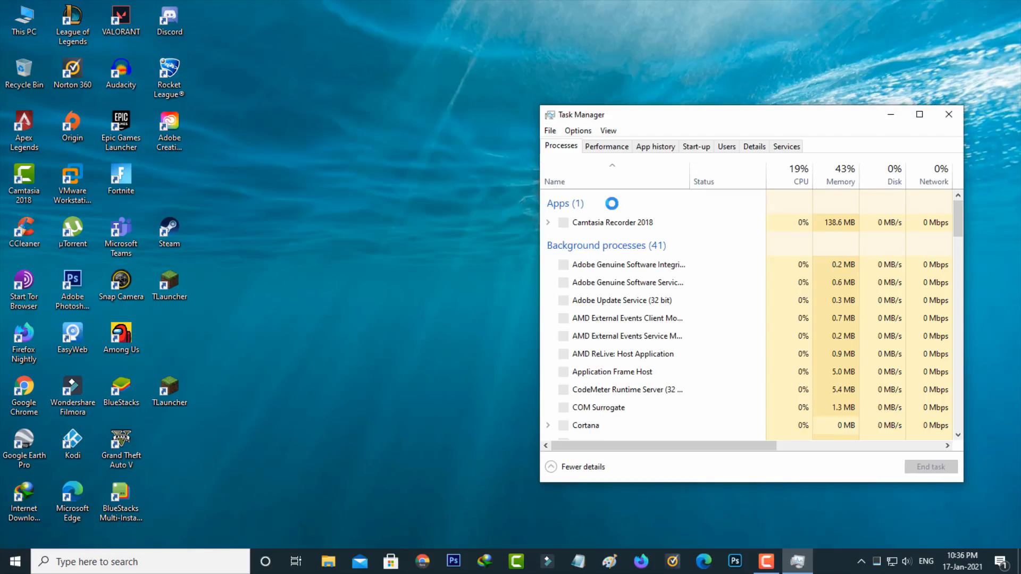
scroll(down, 3)
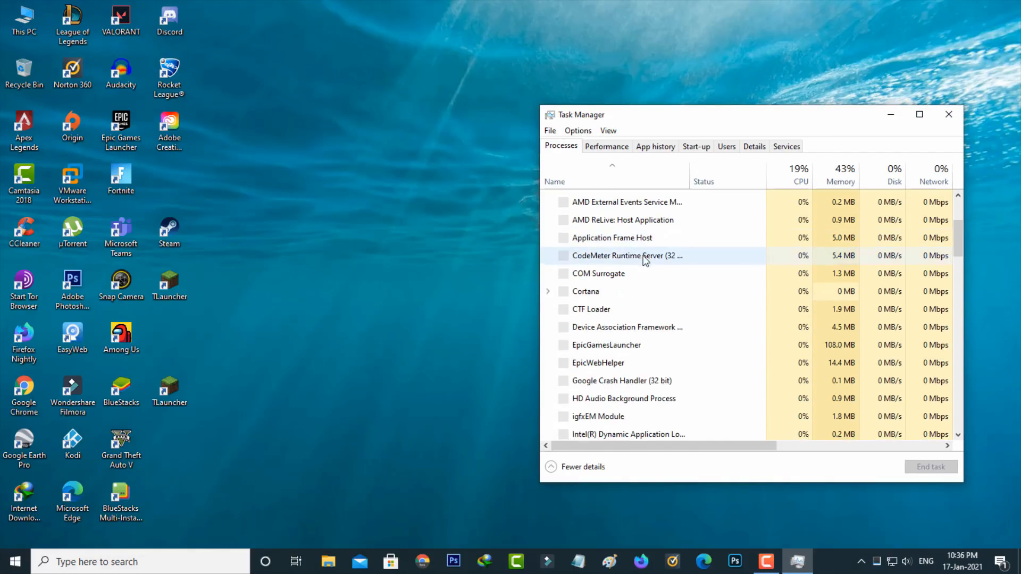
right_click(606, 345)
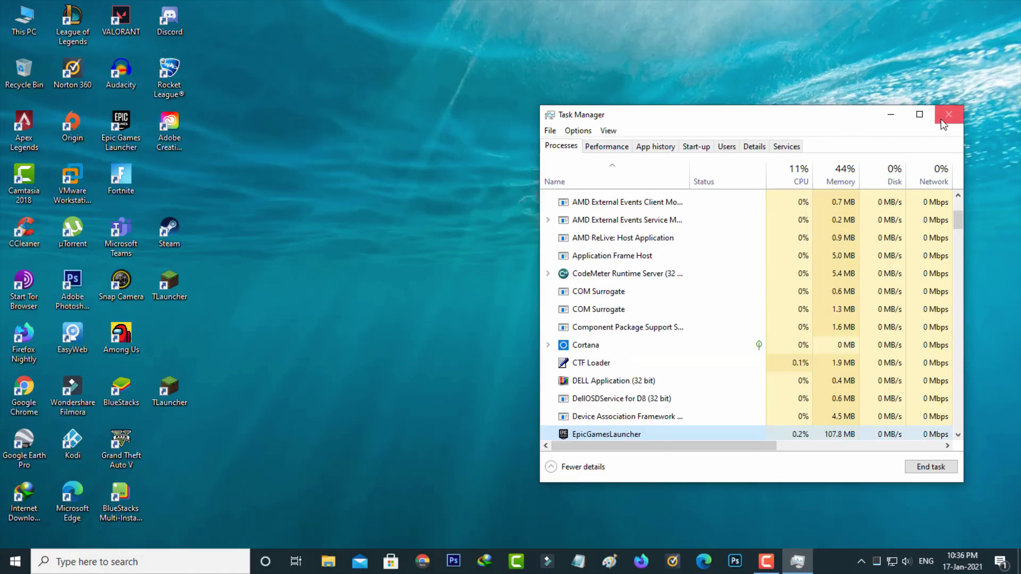
click(946, 114)
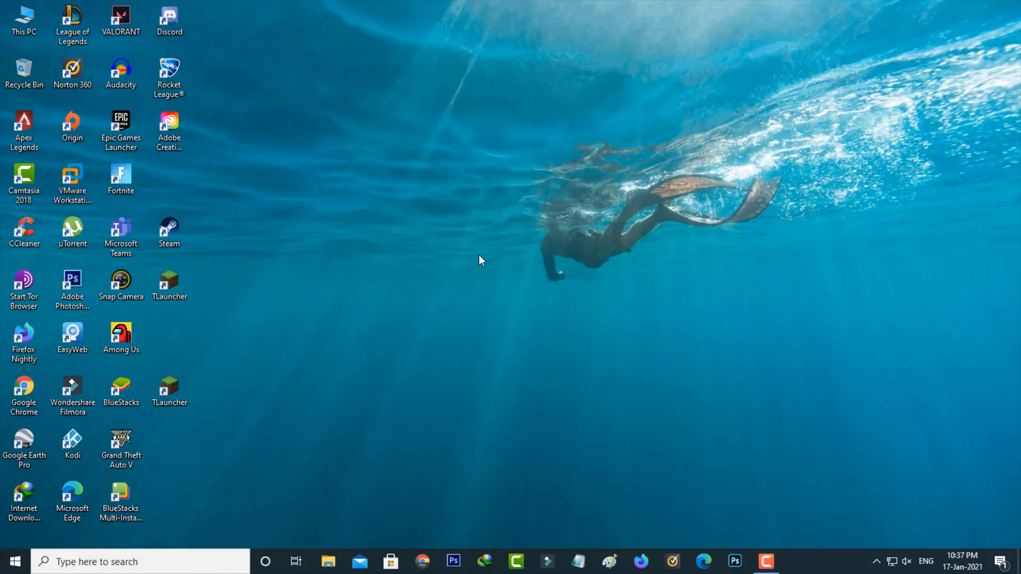
mouse_move(348, 314)
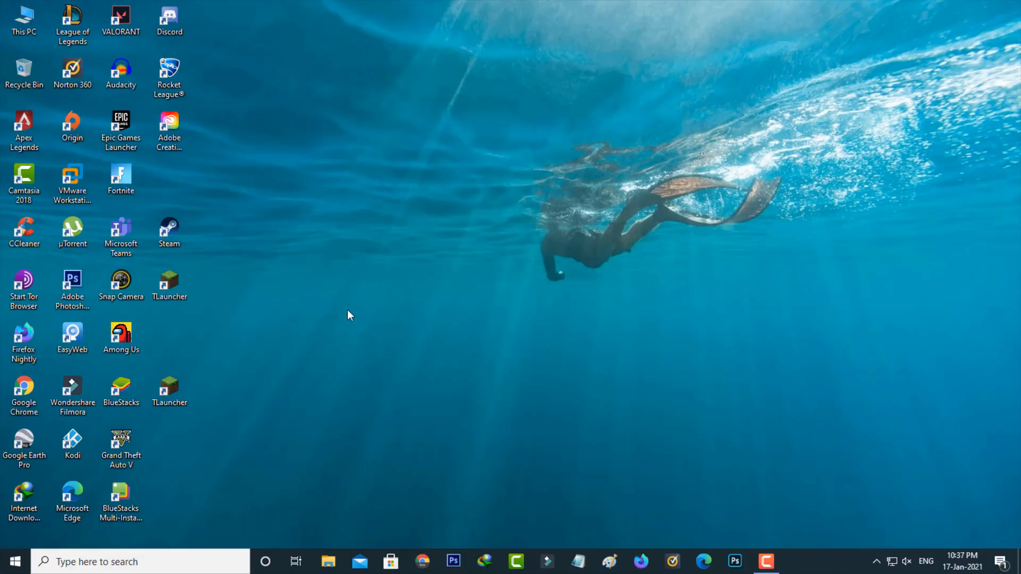
Launch Grand Theft Auto V and install Rockstar Games Launcher with English, license accepted, default location.
click(121, 445)
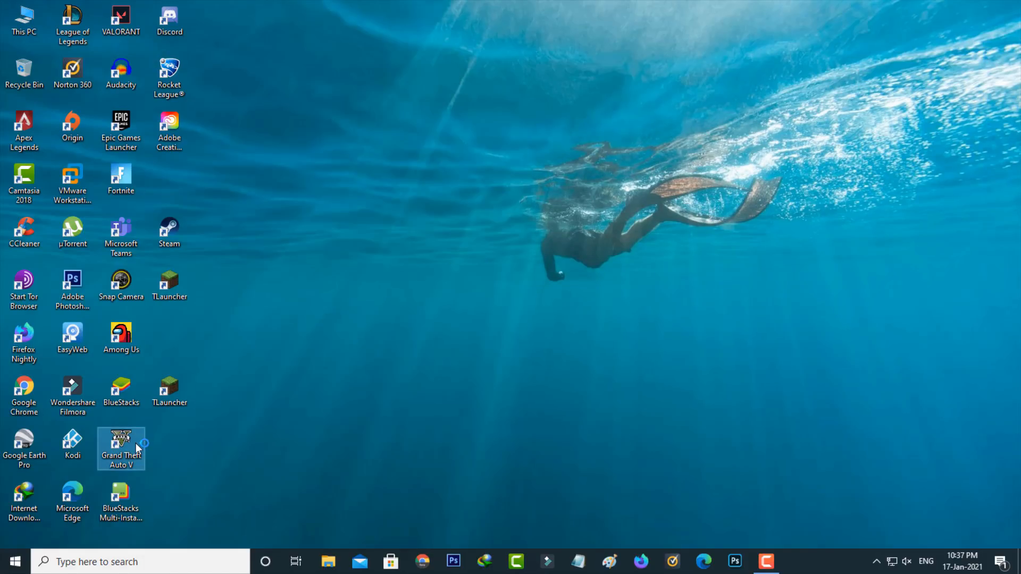
double_click(121, 443)
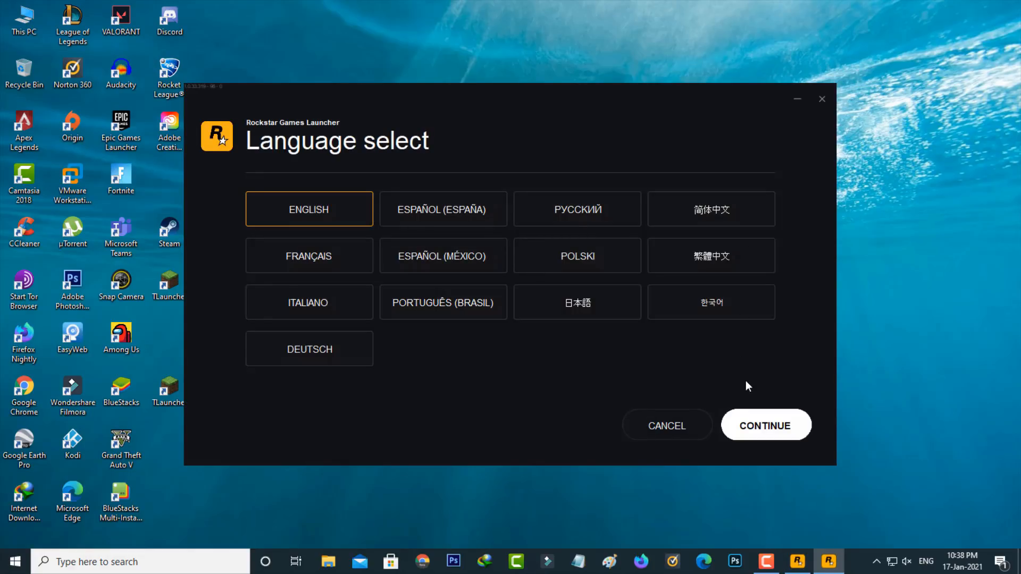
click(765, 425)
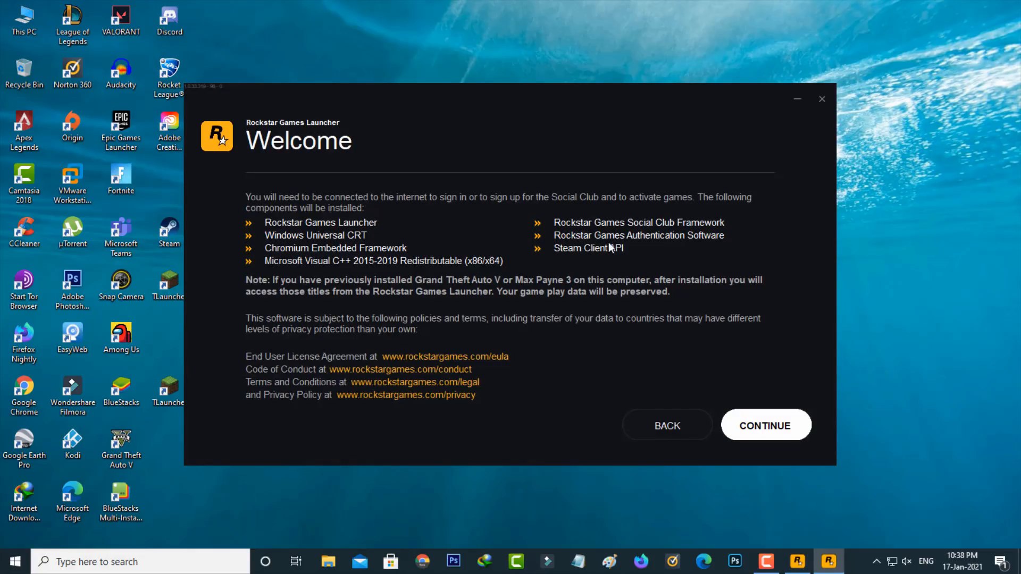
click(766, 425)
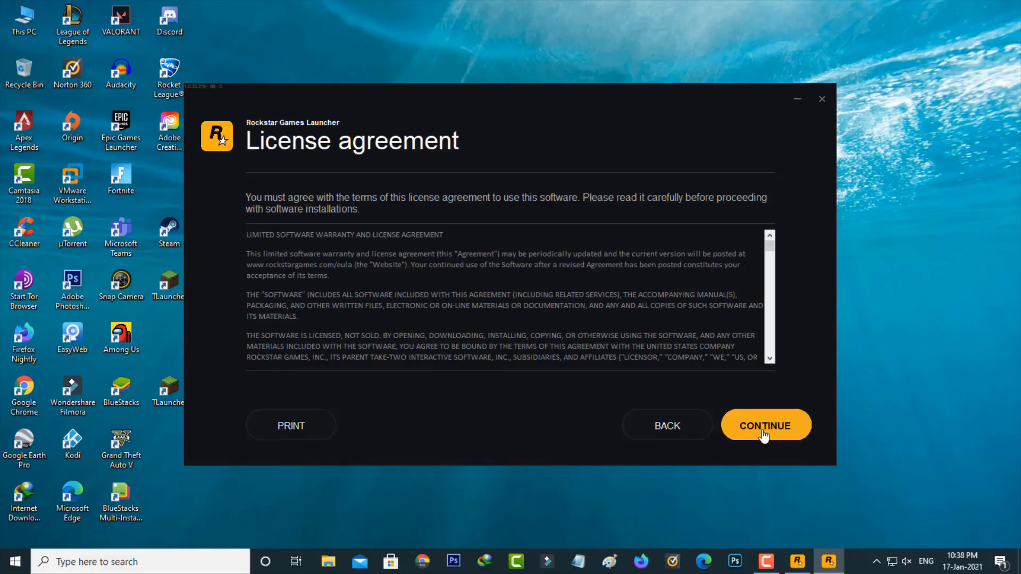
click(766, 425)
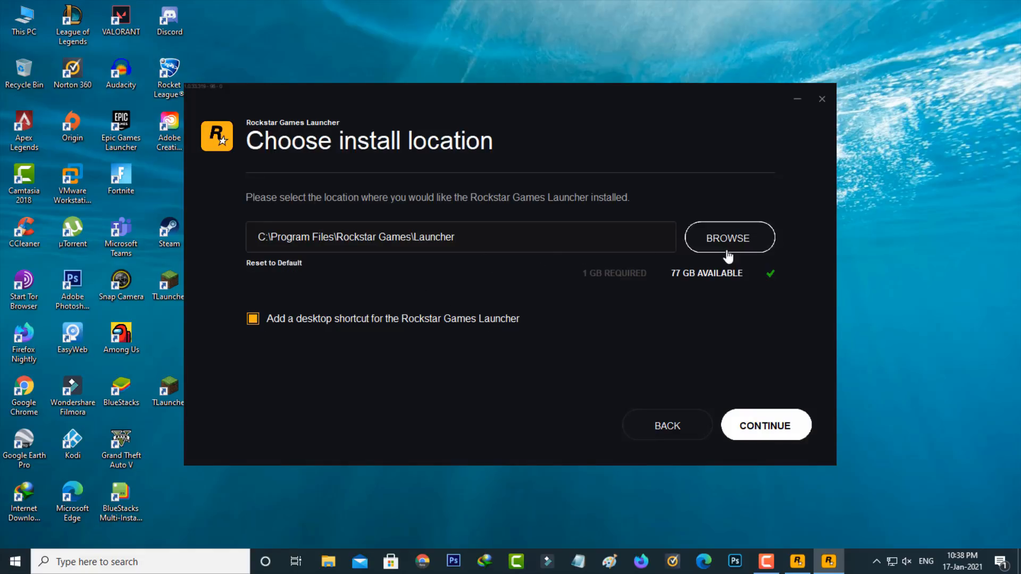
click(766, 425)
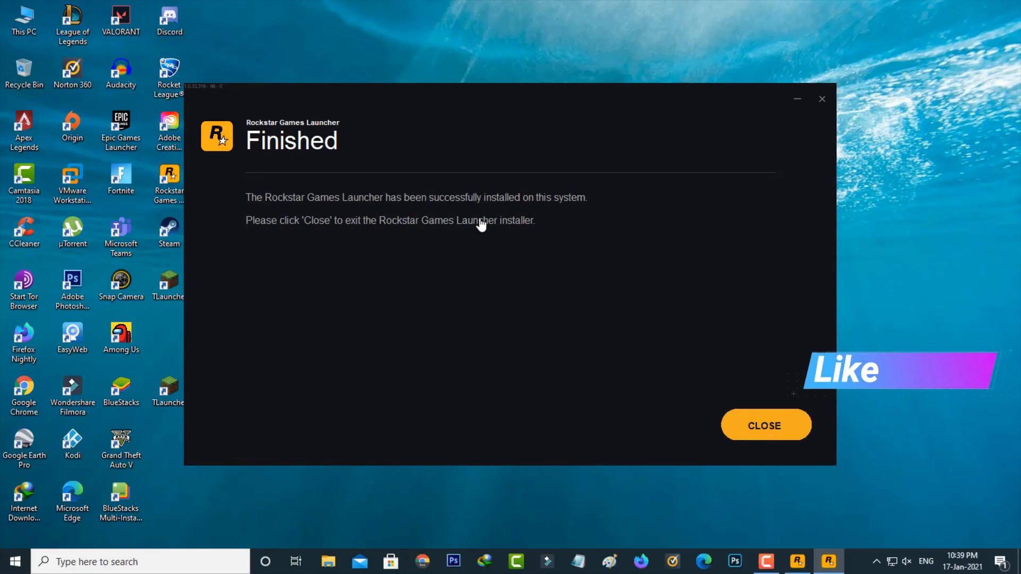
click(765, 425)
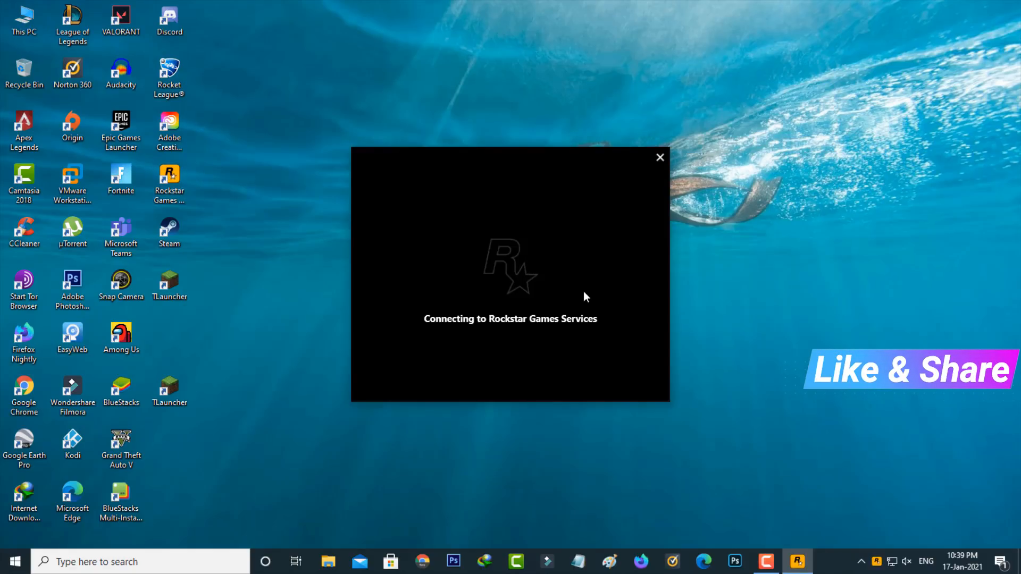